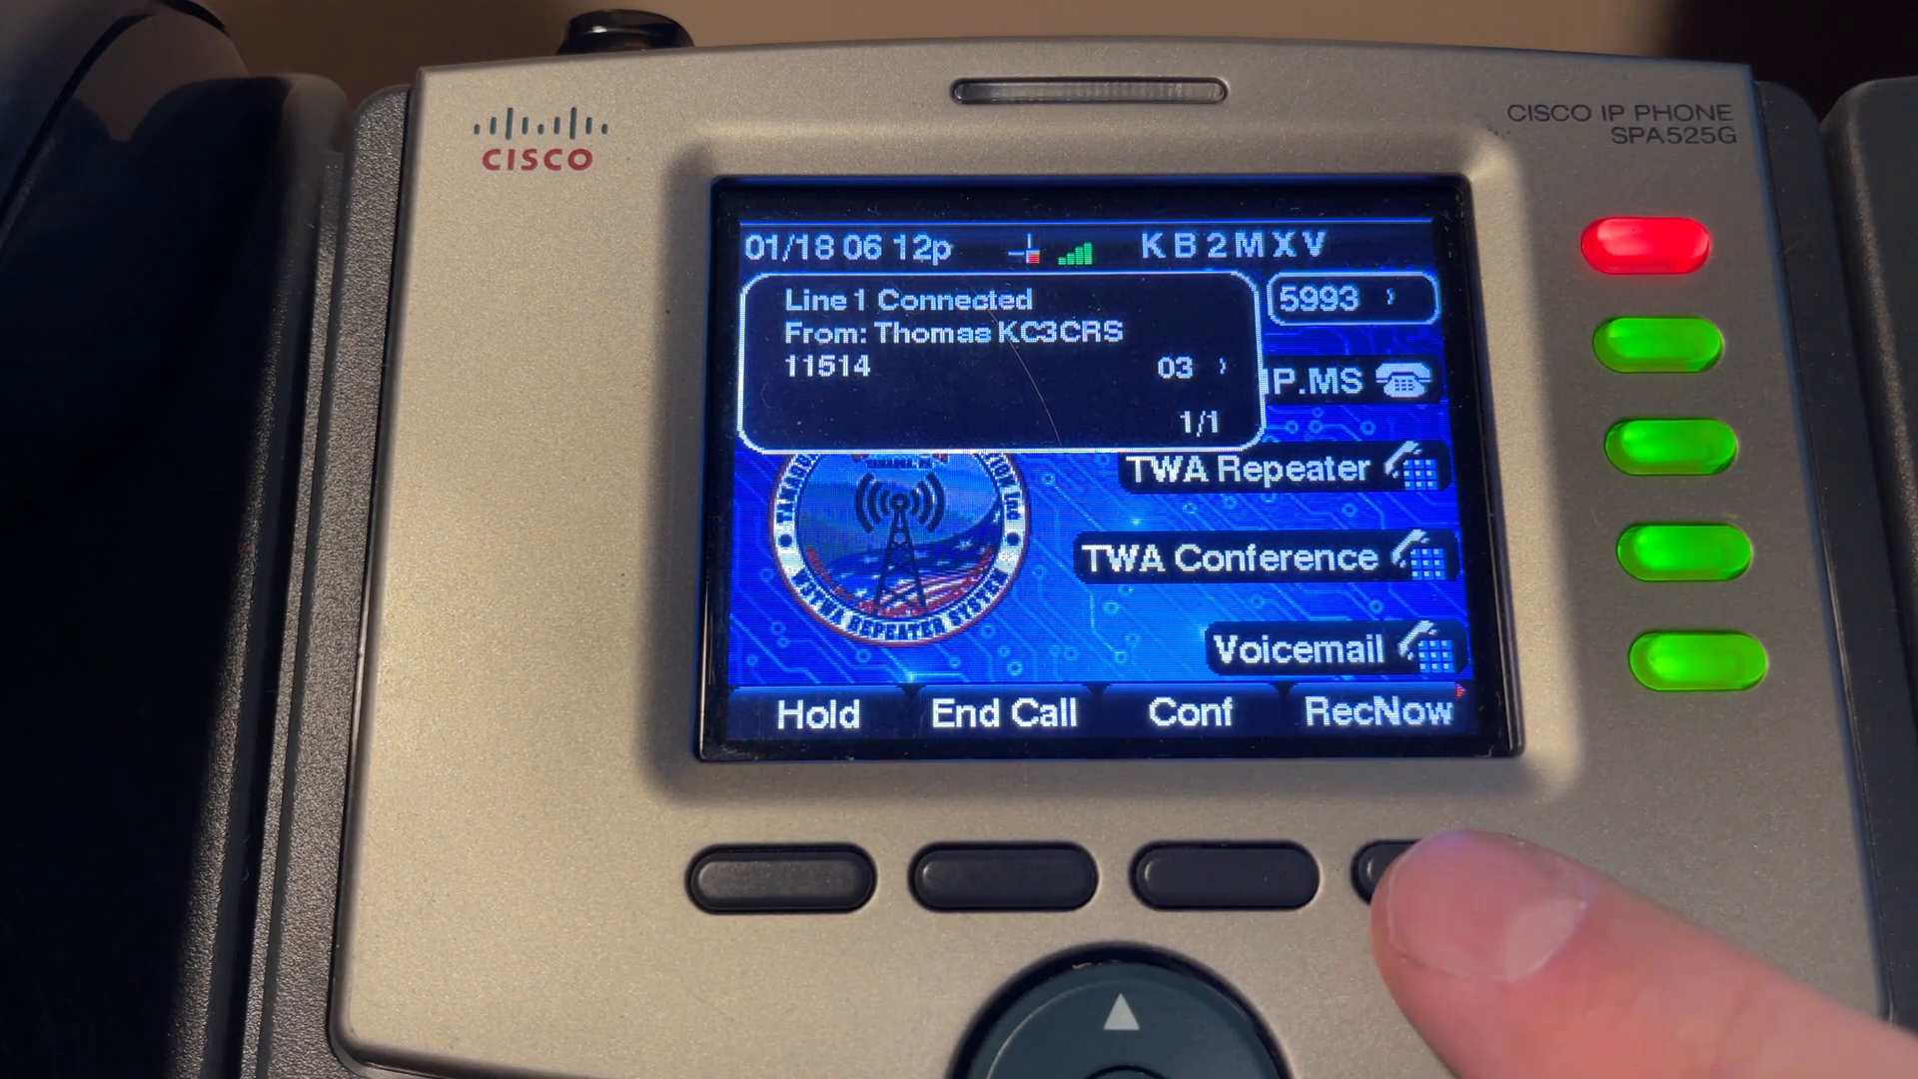
Step: Record the connected Line 1 call with the RecNow softkey
click(1382, 865)
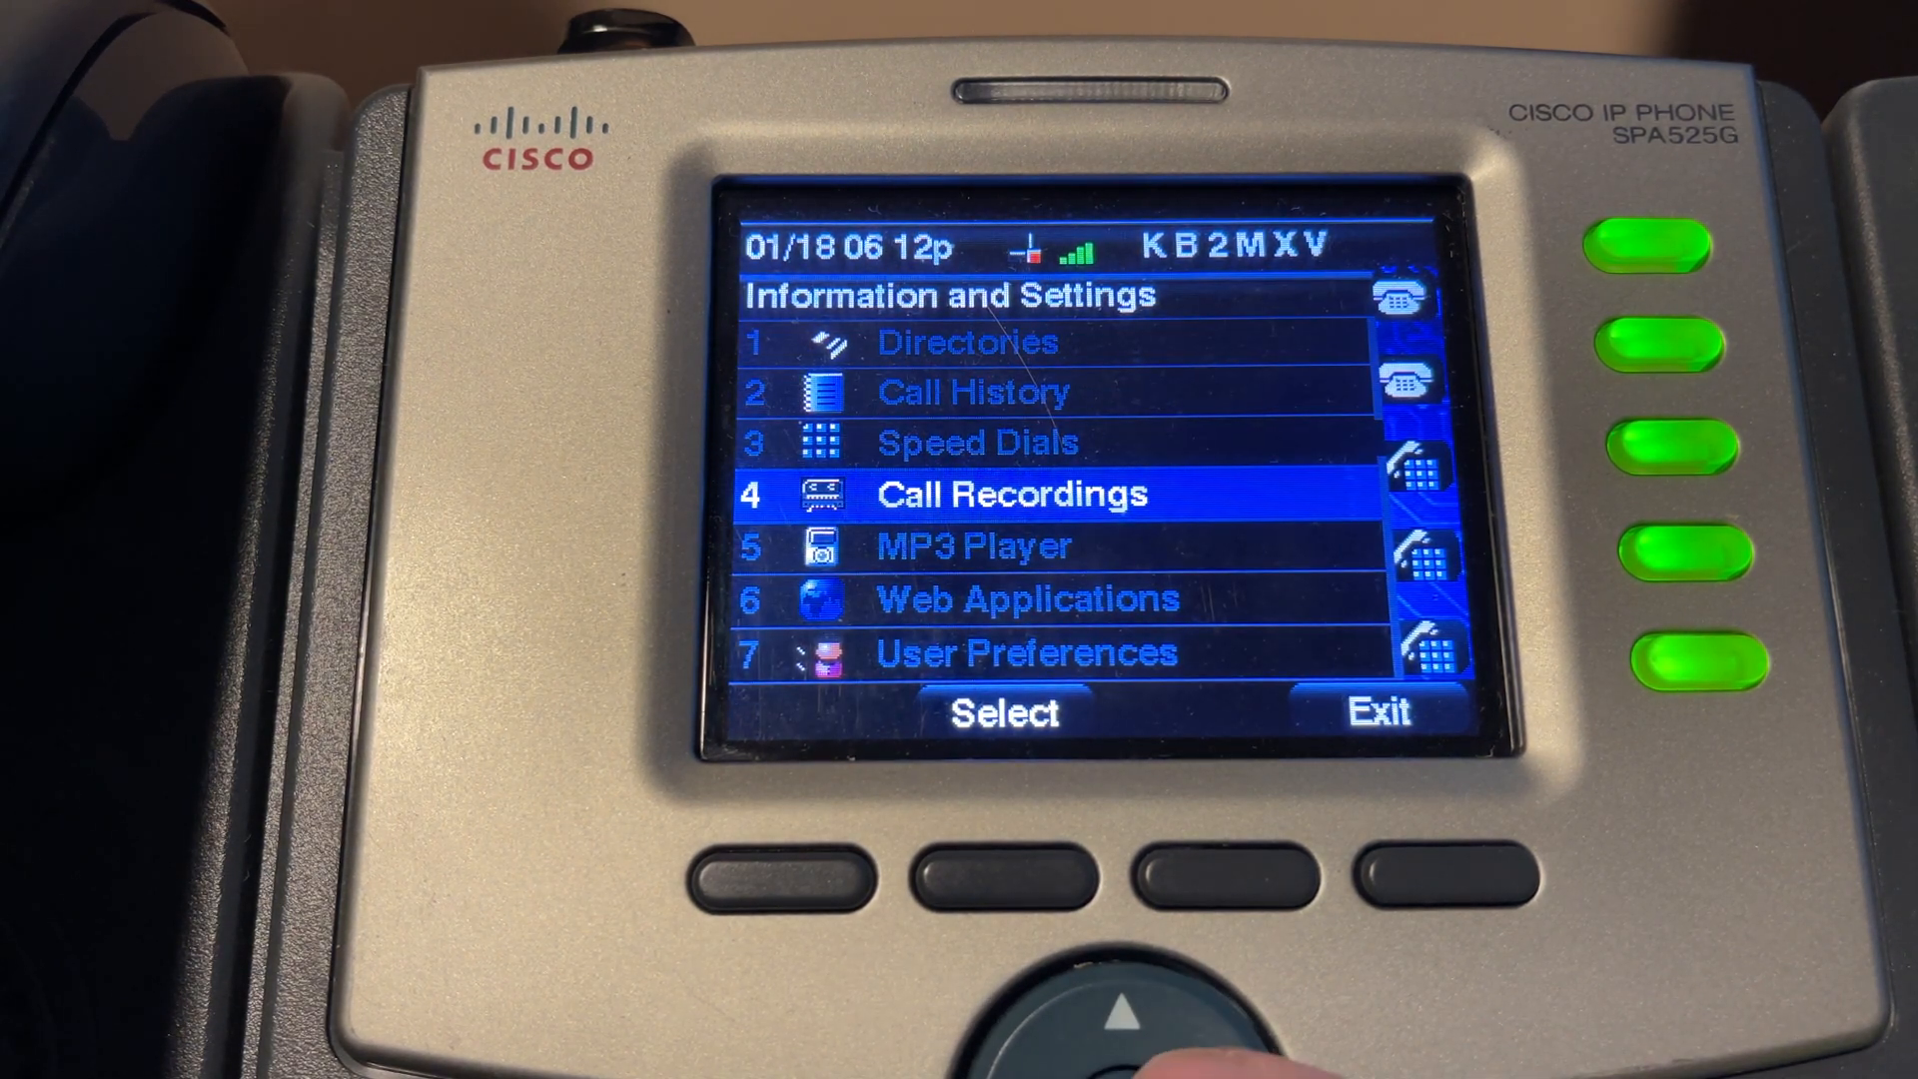
Step: Show 4 Call Recordings and play the newest 15-second record
click(1003, 711)
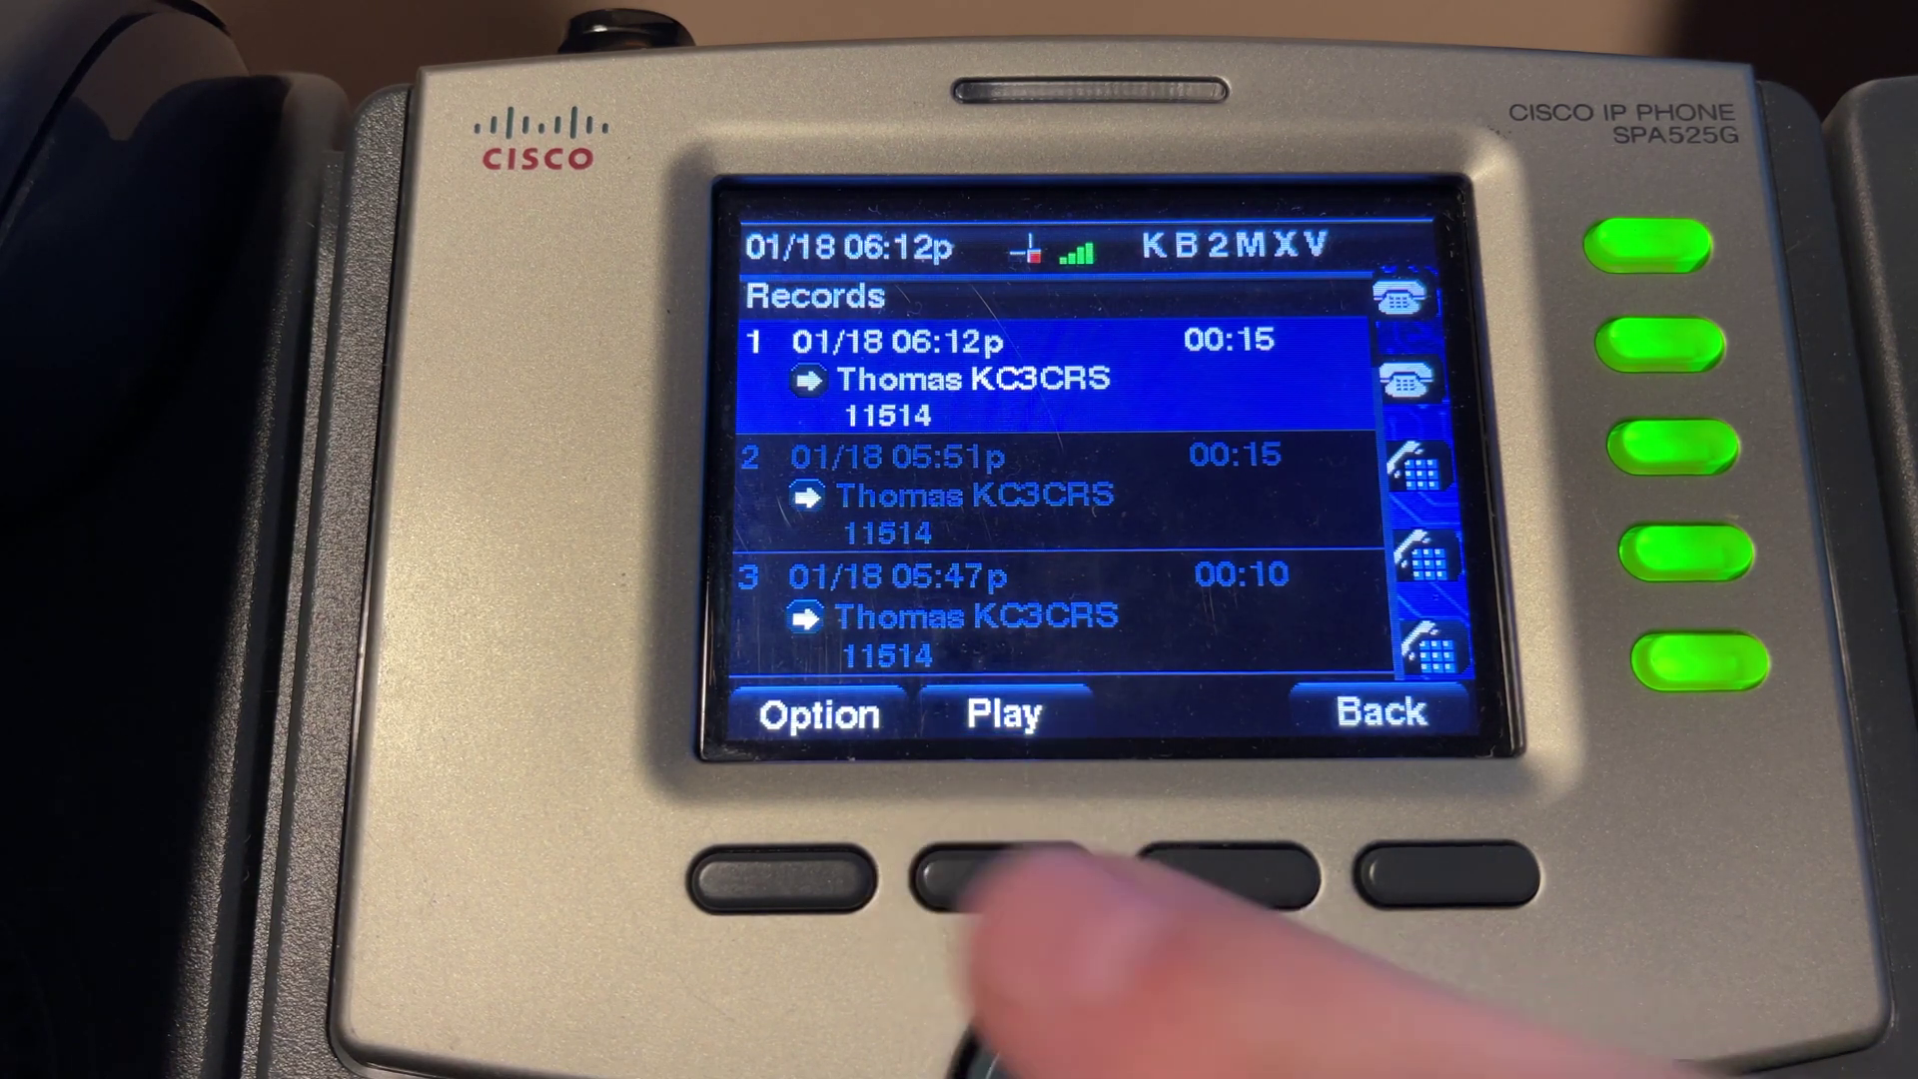
click(1003, 869)
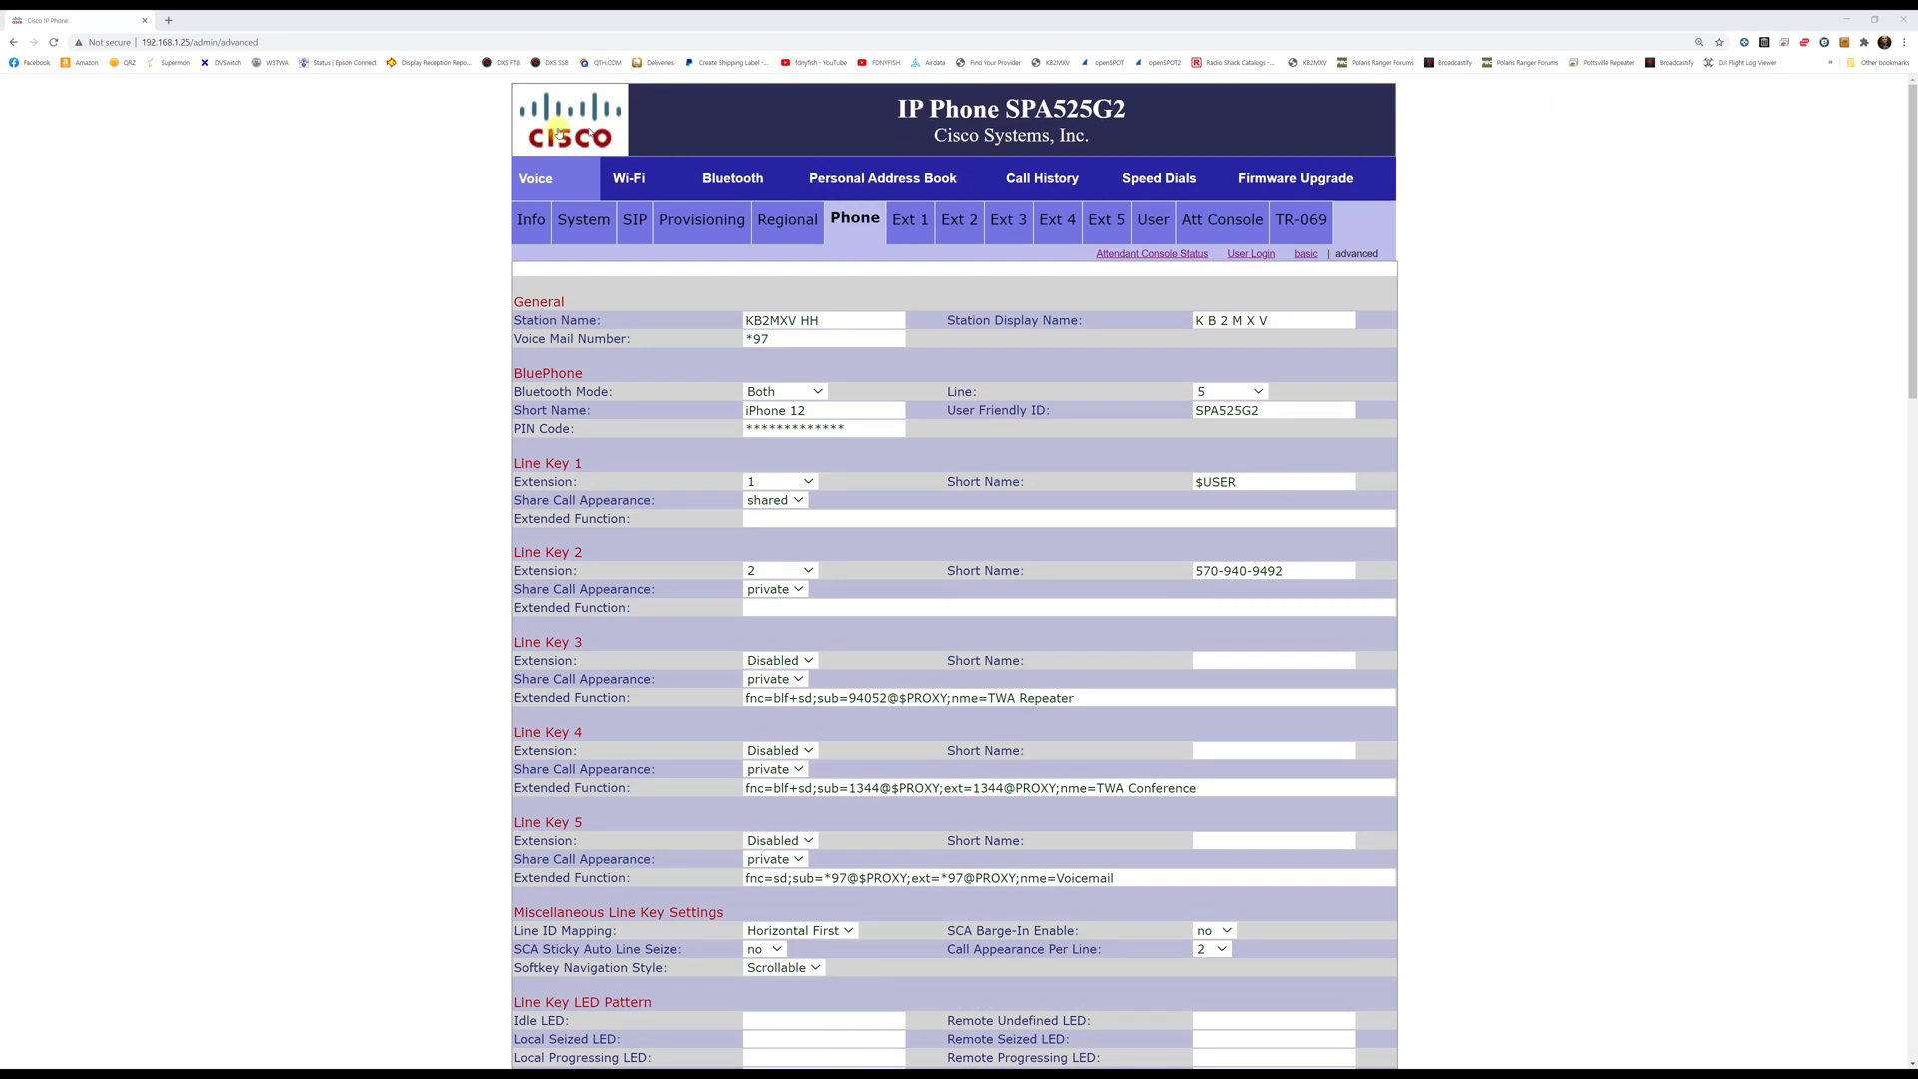
mouse_move(1251, 254)
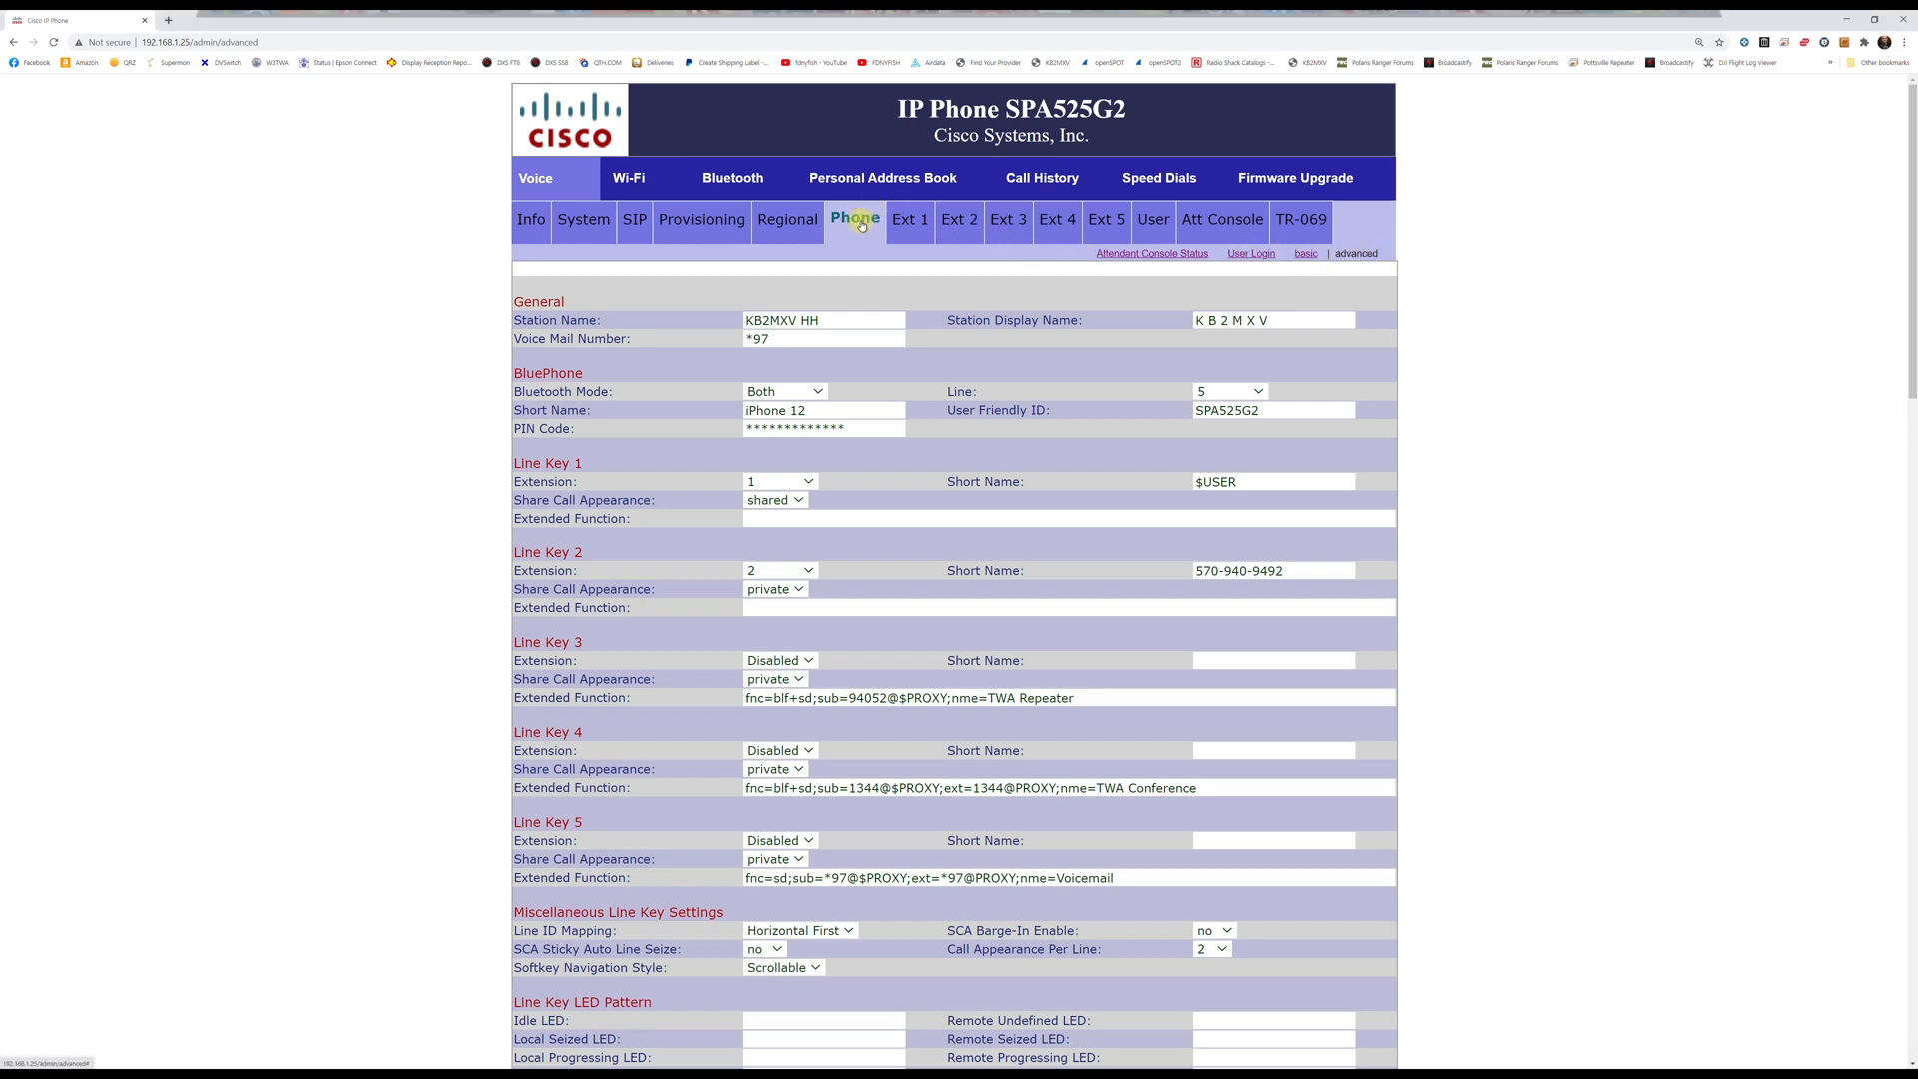
Step: Scroll the Voice > Phone page down to Programmable Softkeys and the Connected Key List
scroll(down, 3)
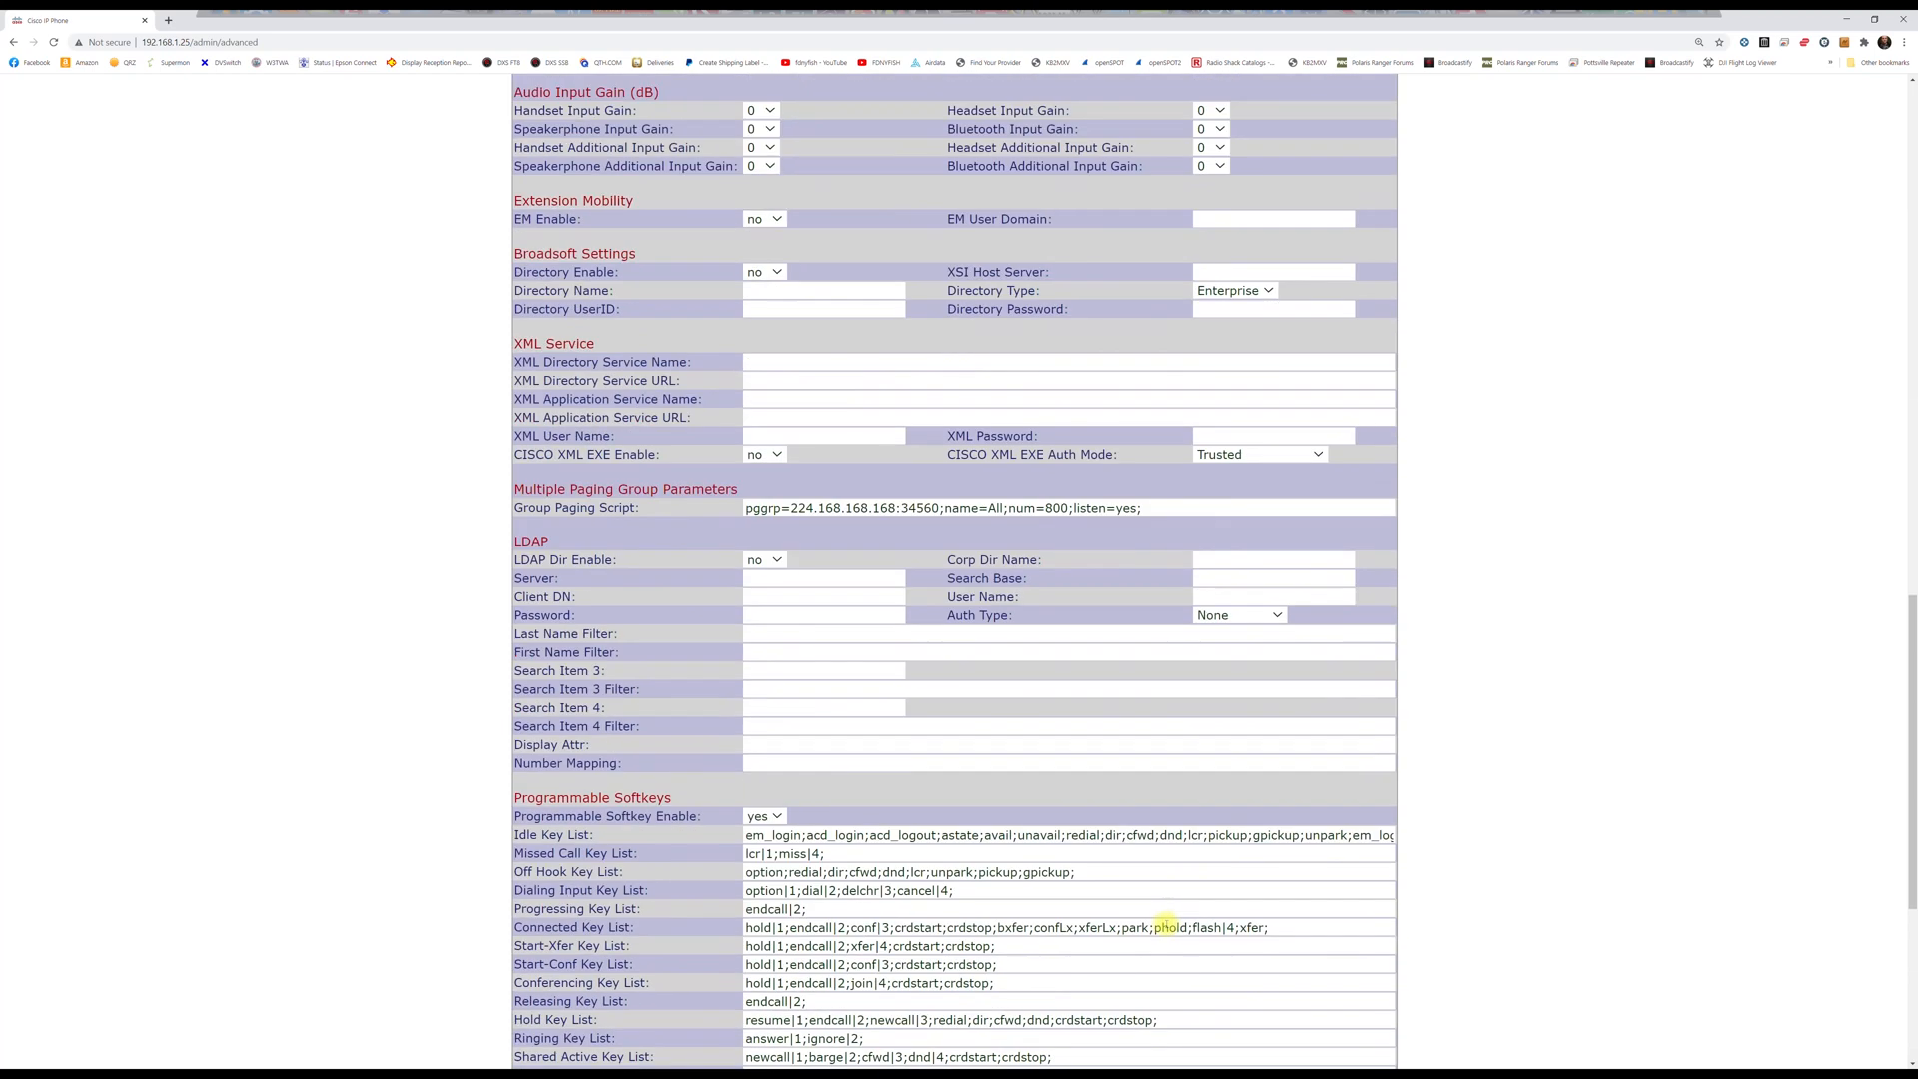
scroll(down, 3)
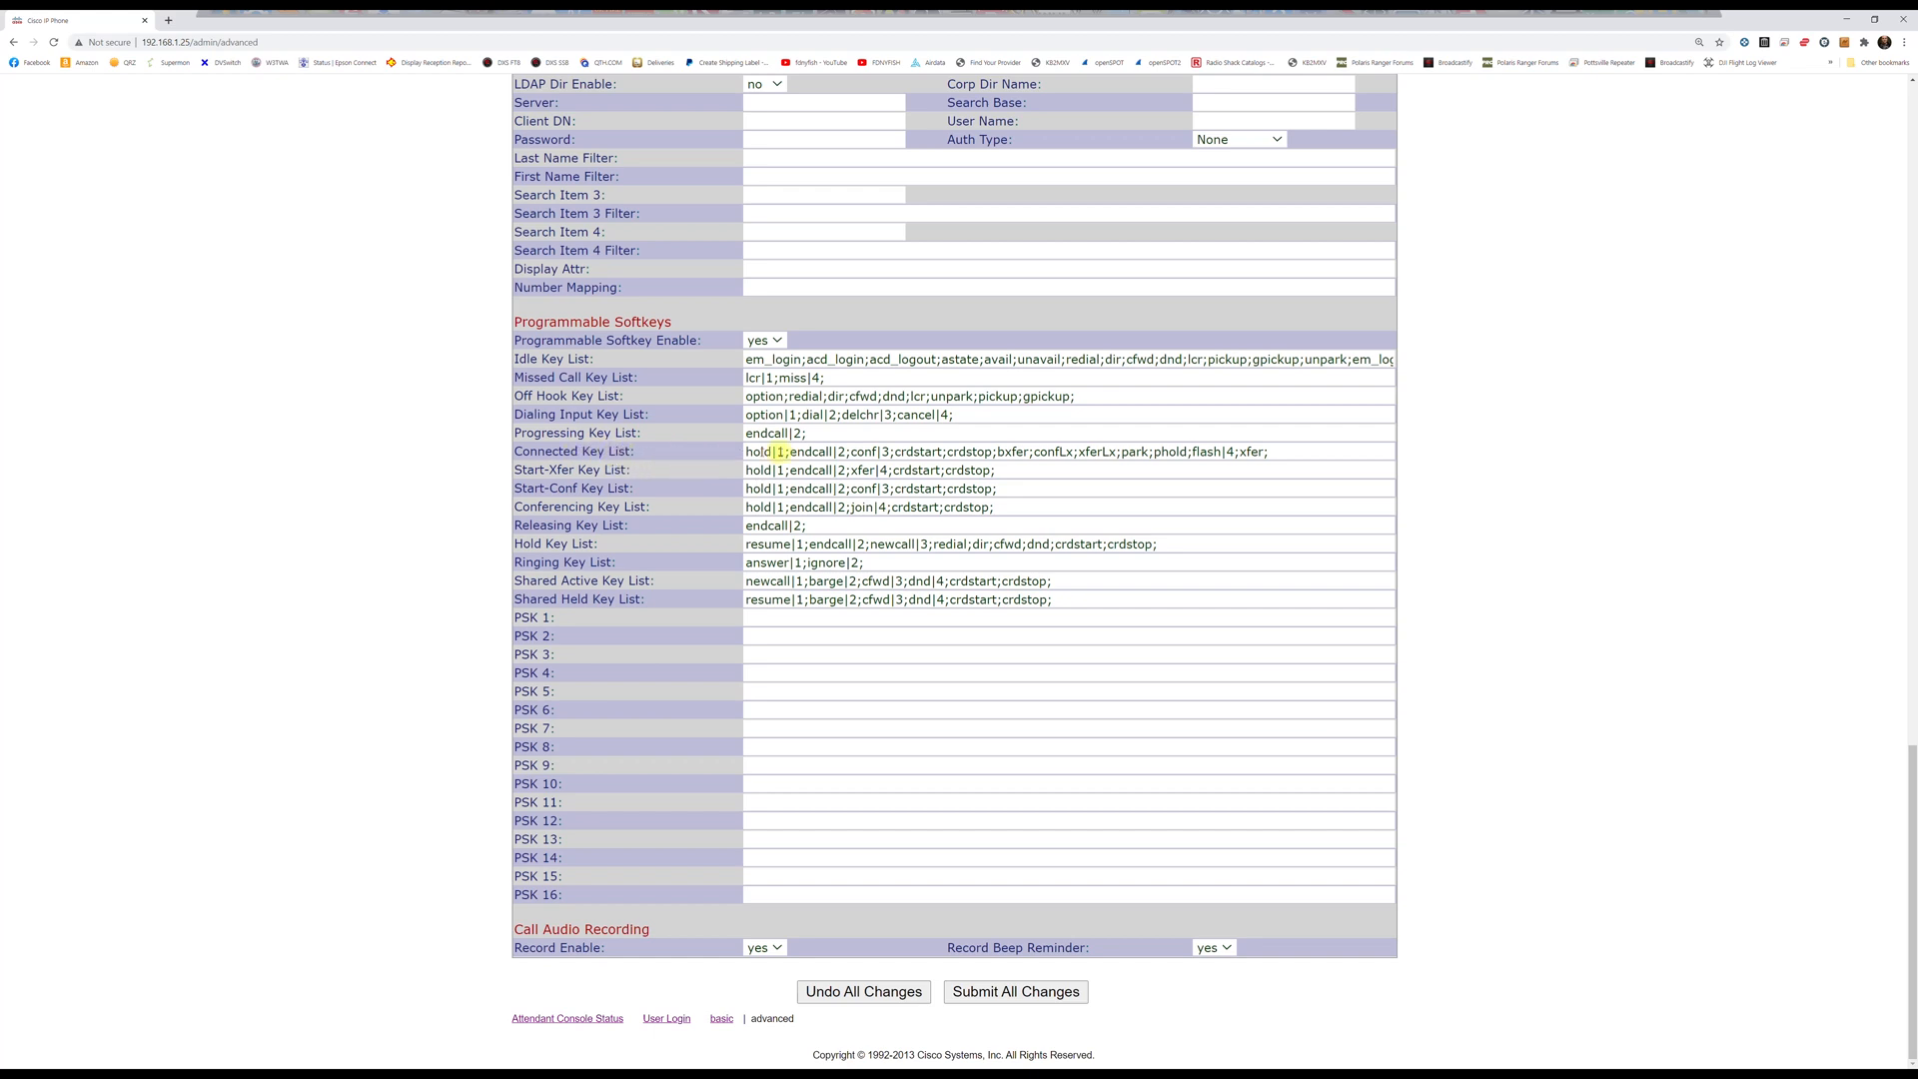
mouse_move(1292, 454)
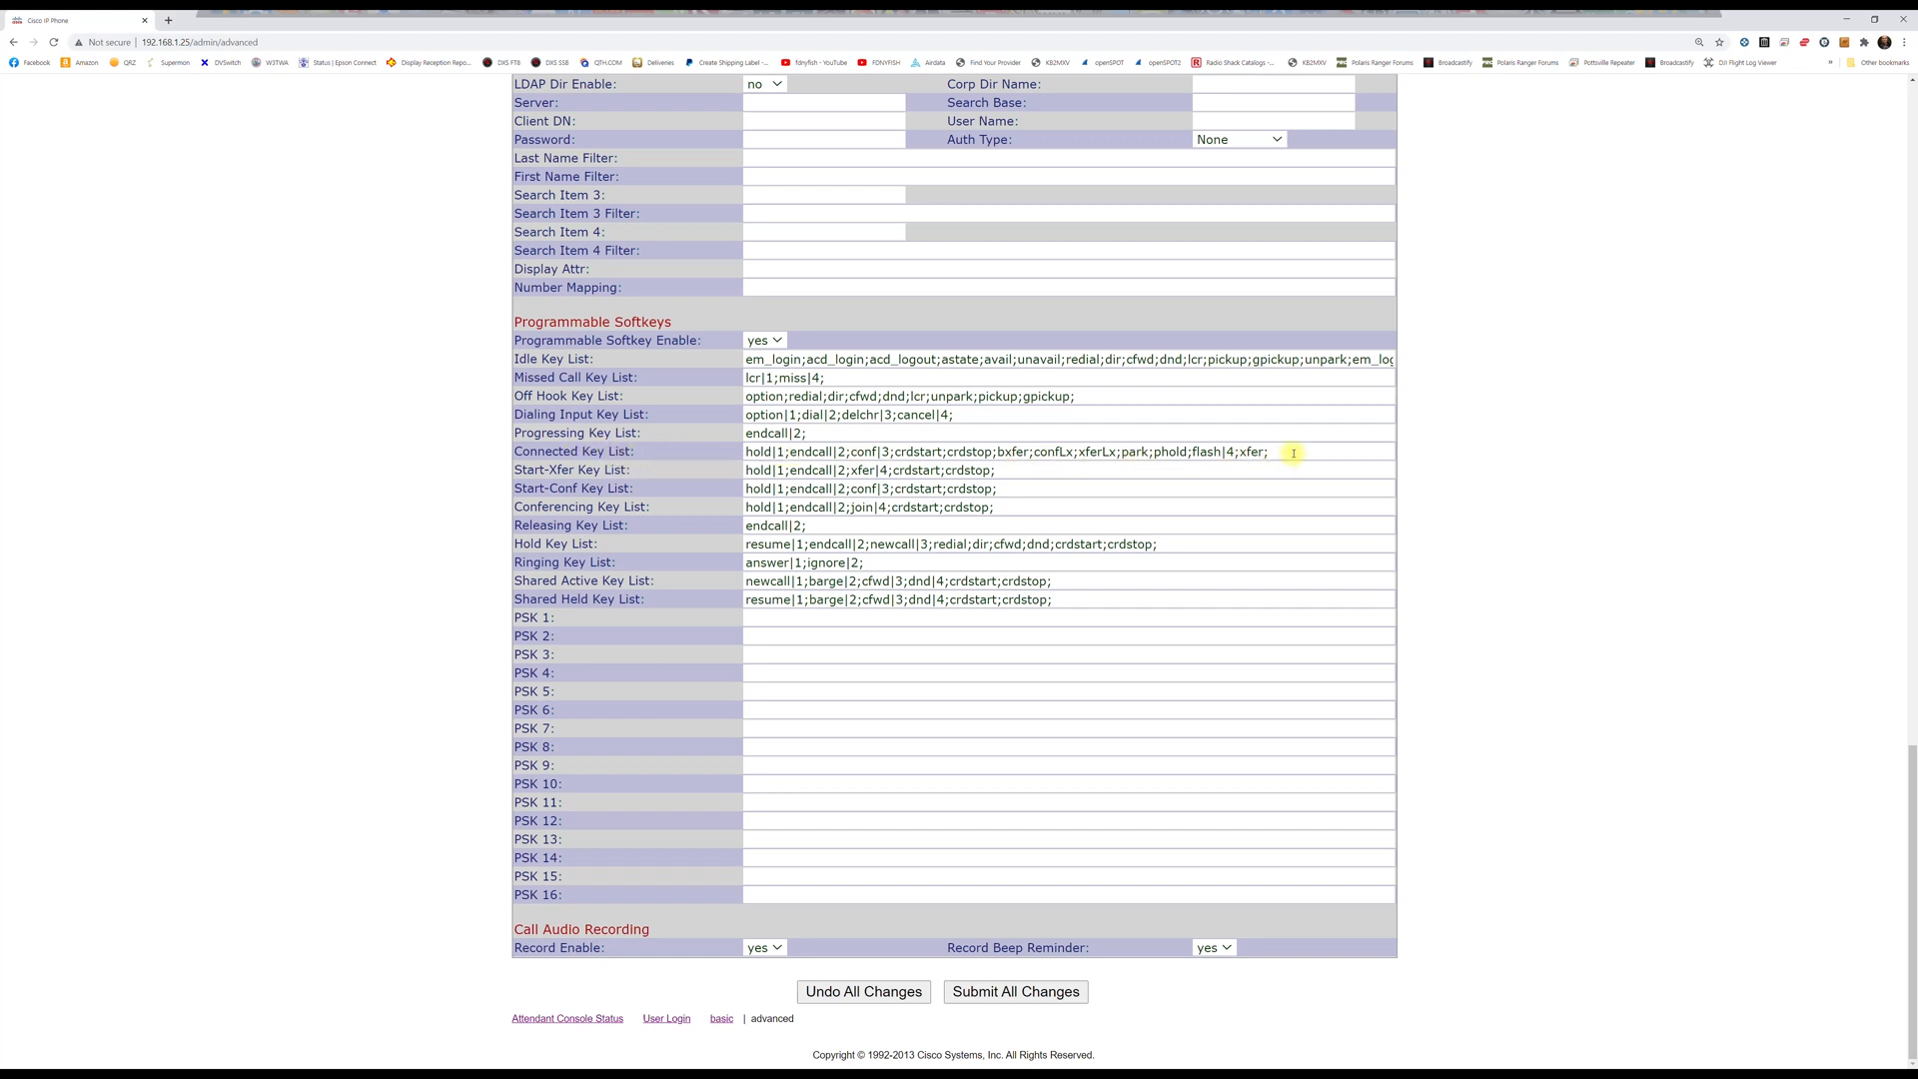
Step: Select the Connected Key List value, enter 'crdstop', and view the Notepad key-list copy
triple_click(1003, 452)
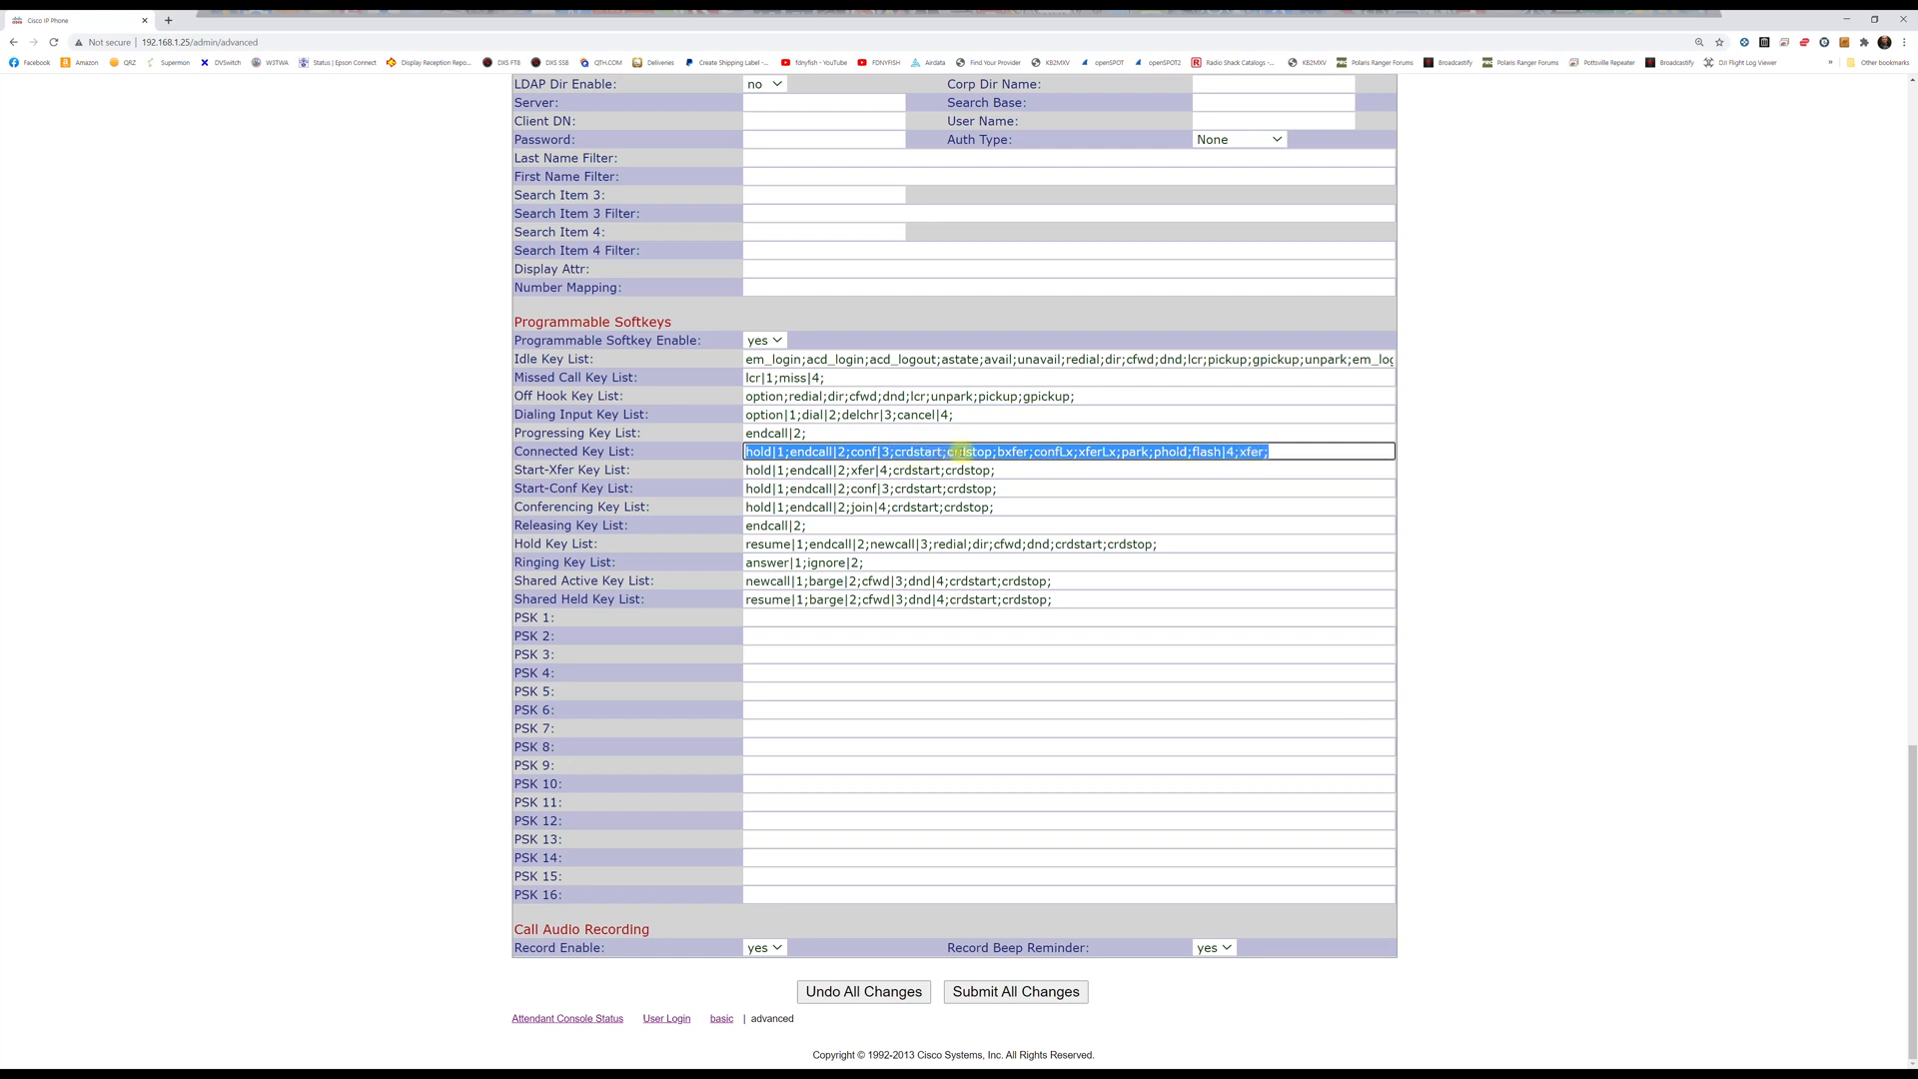
text(crdstop)
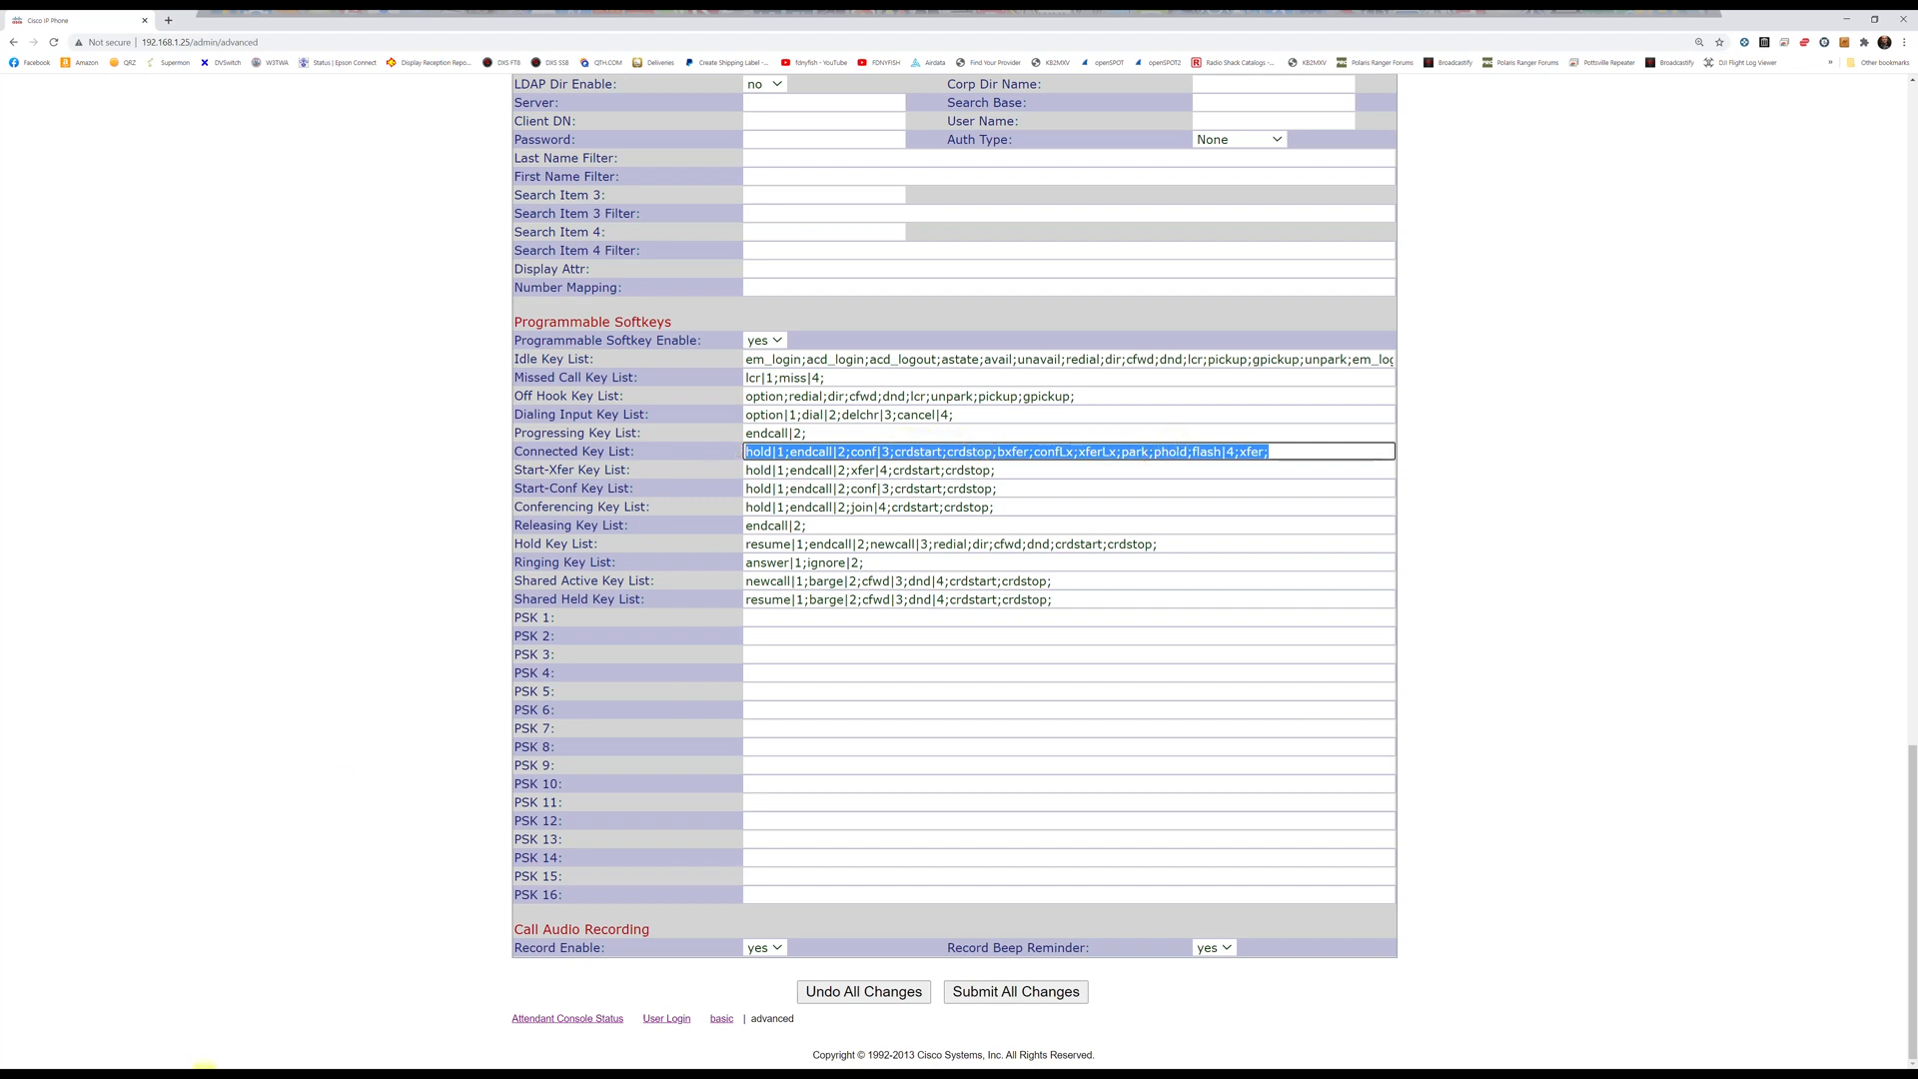
click(391, 830)
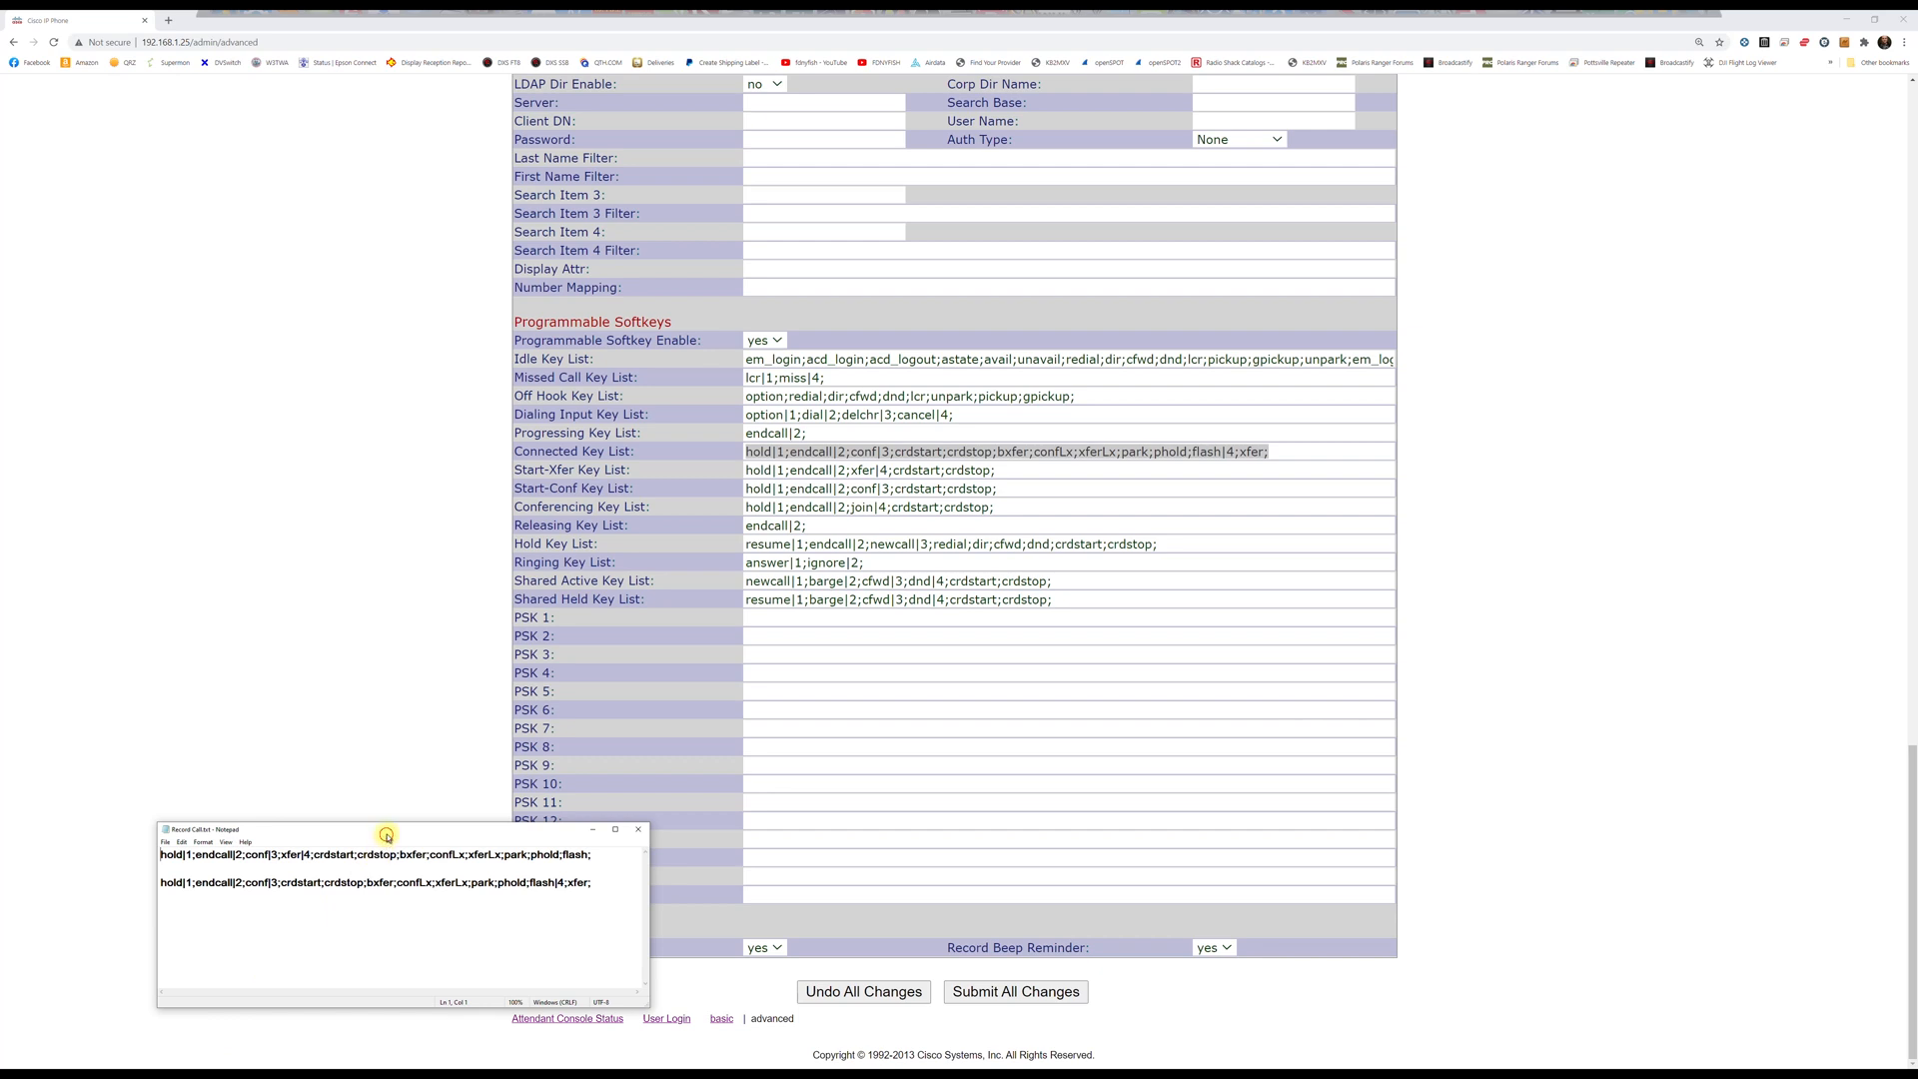